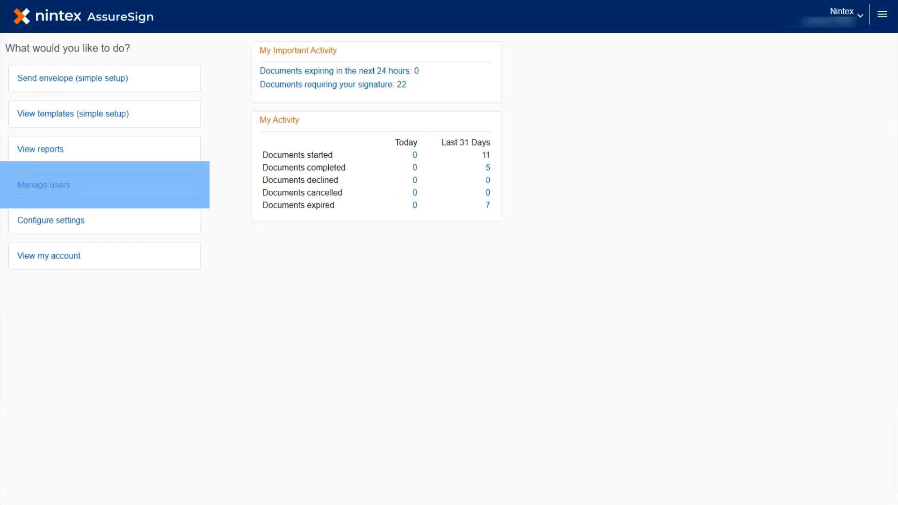
Step: Go to Manage users to list the Nintex account's users with roles and status
{"action": "left_click", "coordinate": [44, 184]}
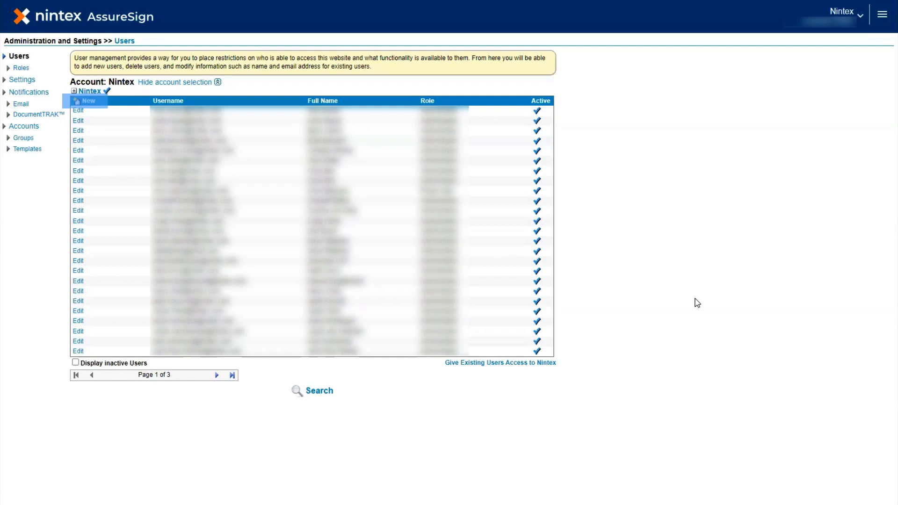
Step: Begin a new user entry and review its fields and Permissions list
{"action": "left_click", "coordinate": [87, 101]}
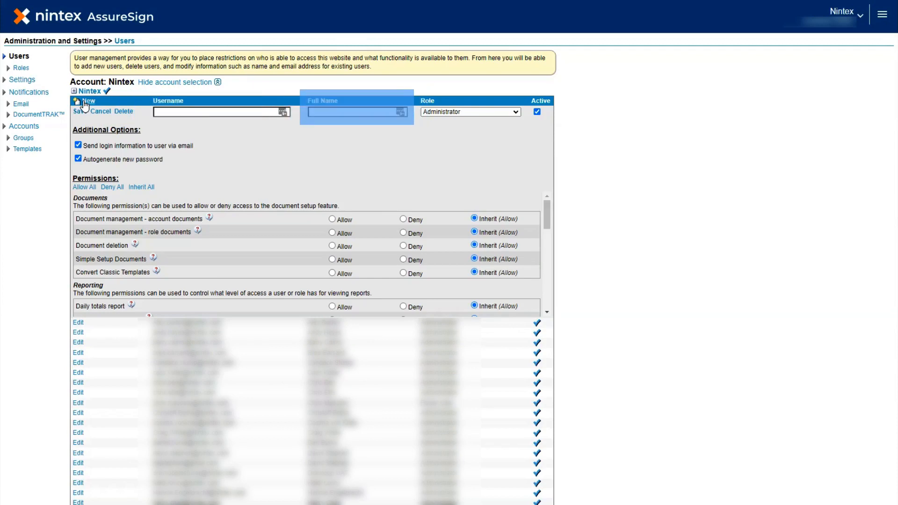
{"action": "left_click", "coordinate": [469, 111]}
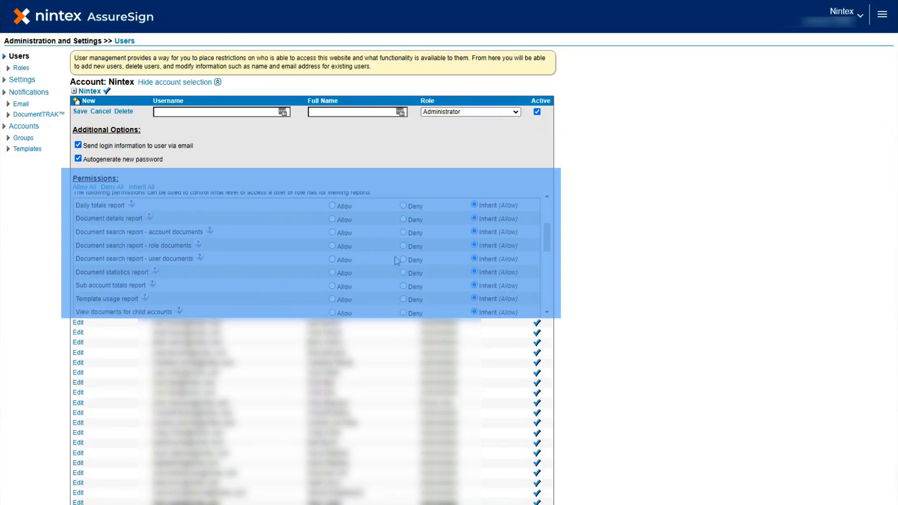
{"action": "scroll", "scroll_direction": "down", "scroll_amount": 3}
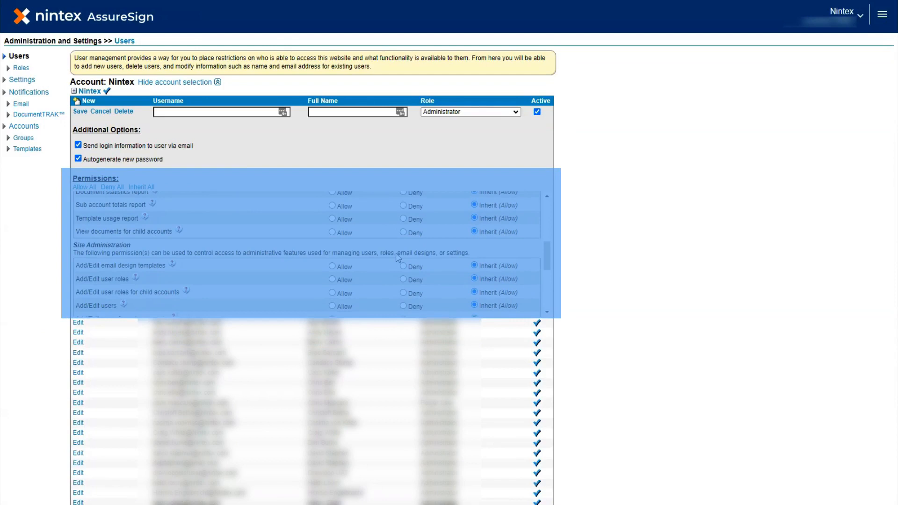
{"action": "scroll", "scroll_direction": "down", "scroll_amount": 3}
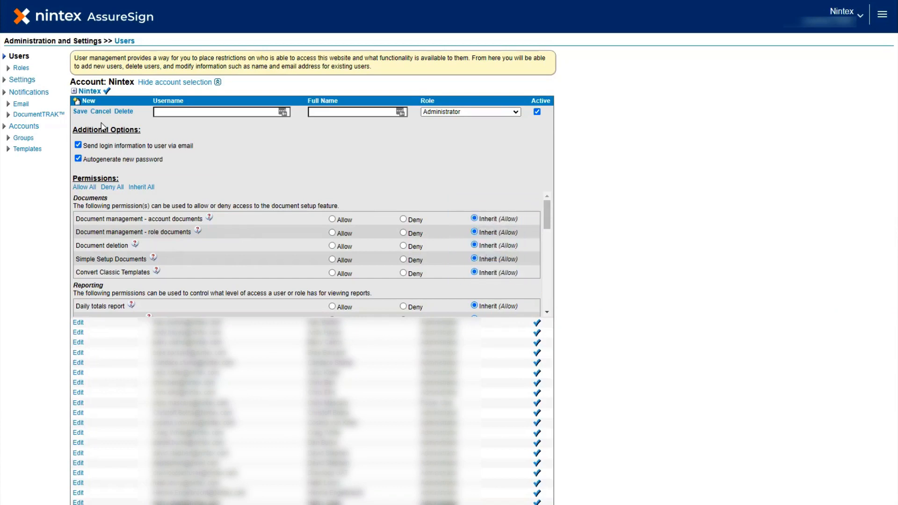
Step: Save Administrator user with username John_Doe_2020 and full name John_Doe
{"action": "type", "text": "John_Doe_2020"}
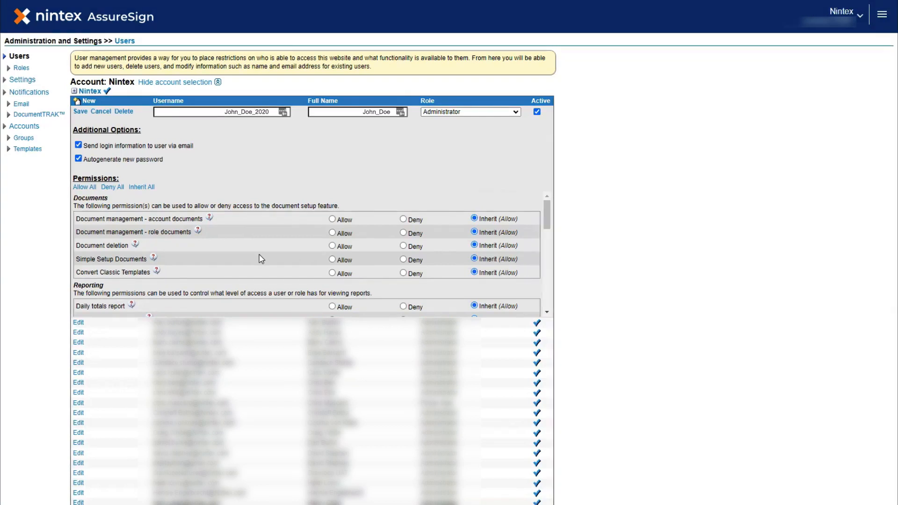
{"action": "left_click", "coordinate": [79, 111]}
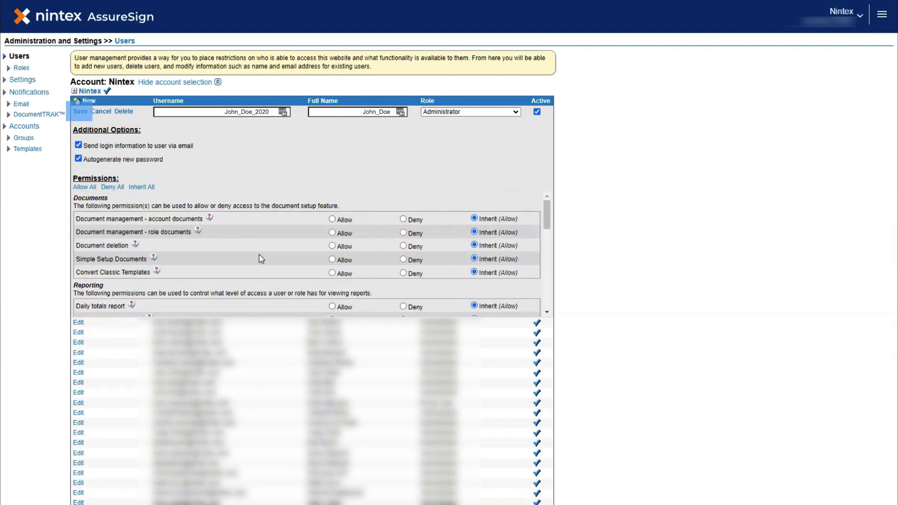
{"action": "left_click", "coordinate": [101, 111]}
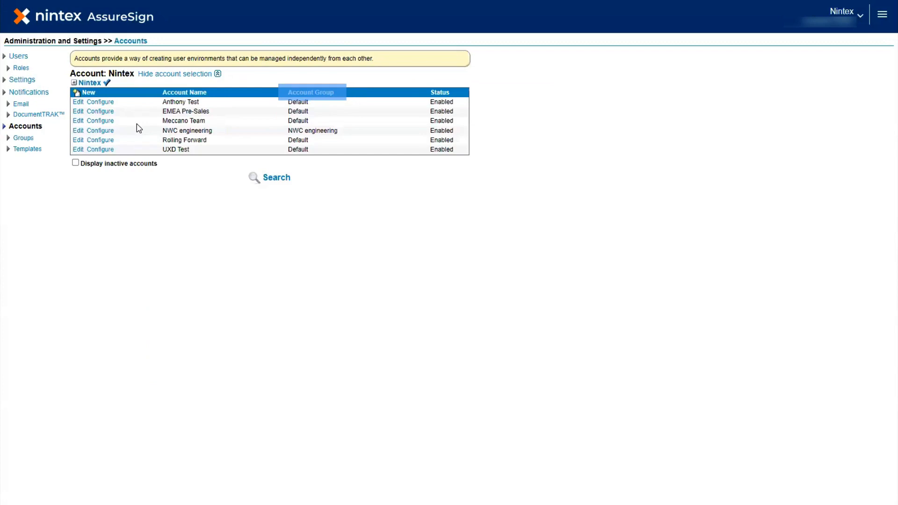
{"action": "mouse_move", "coordinate": [440, 93]}
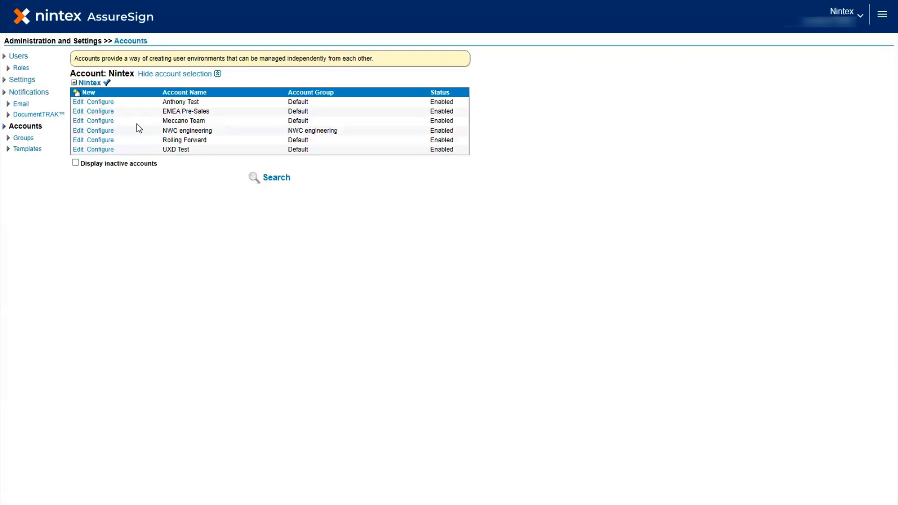
Step: Begin a new sub-account entry from the Accounts table
{"action": "left_click", "coordinate": [89, 83]}
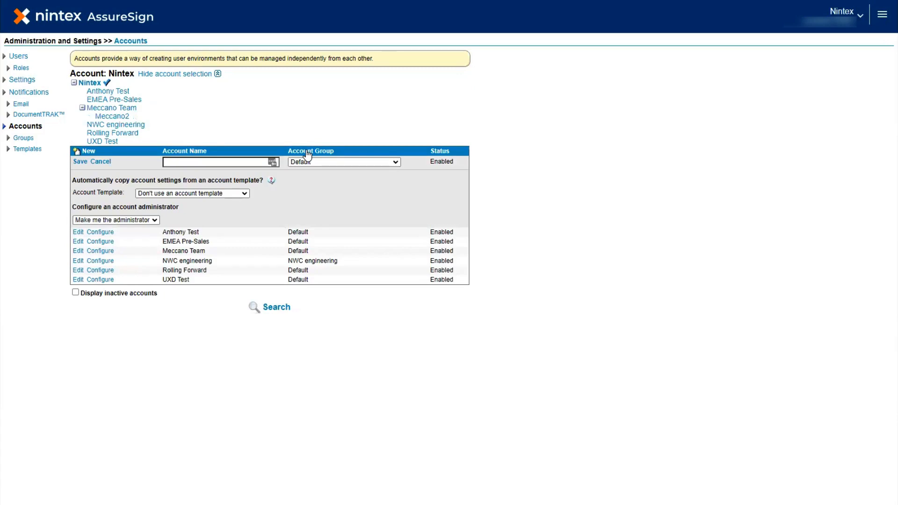
{"action": "left_click", "coordinate": [842, 12]}
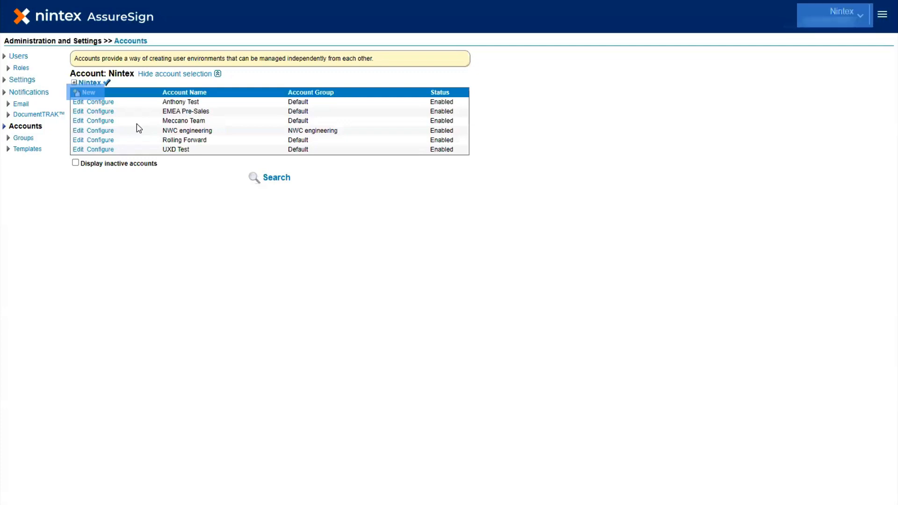
{"action": "left_click", "coordinate": [88, 92]}
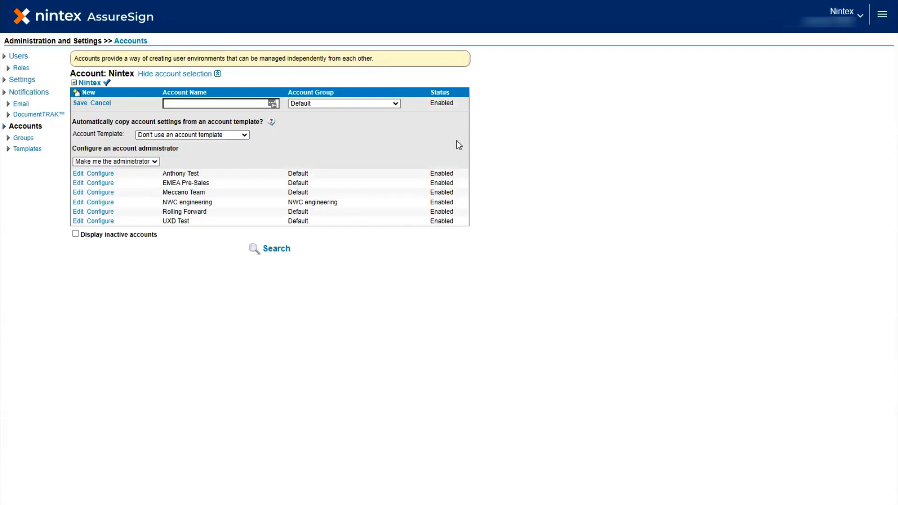
Step: Save sub-account 'ACME Account' with myself as administrator
{"action": "left_click", "coordinate": [219, 104]}
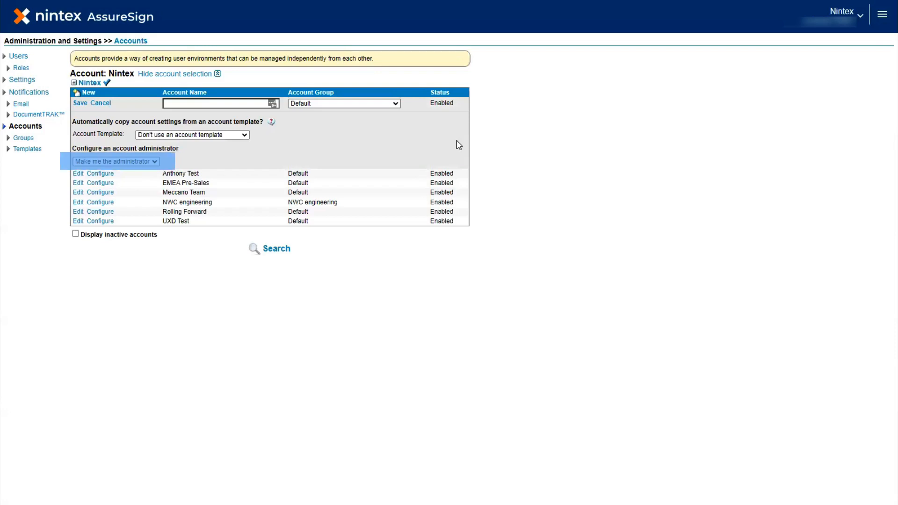
{"action": "type", "text": "ACME Account"}
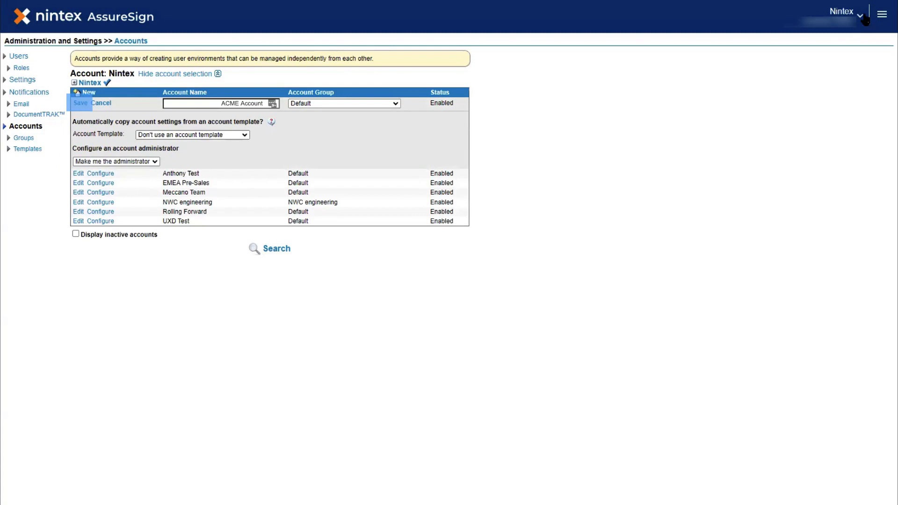
{"action": "left_click", "coordinate": [79, 103]}
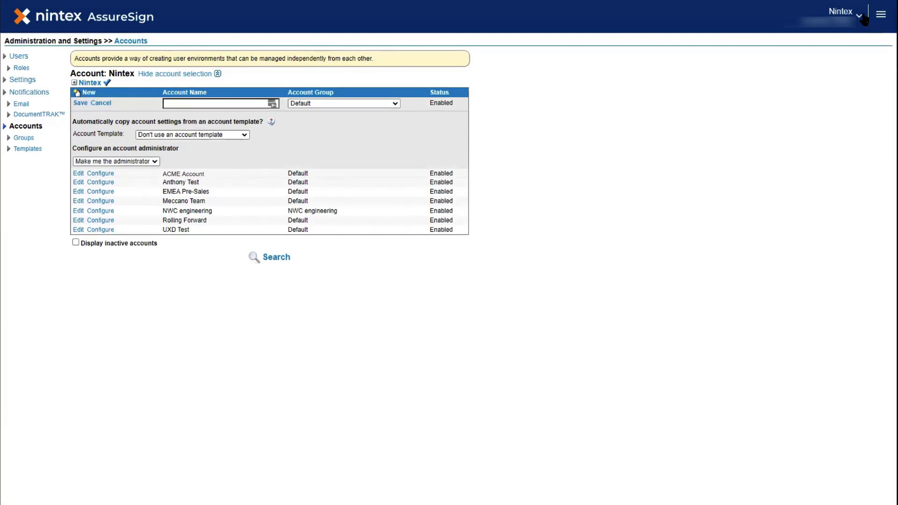